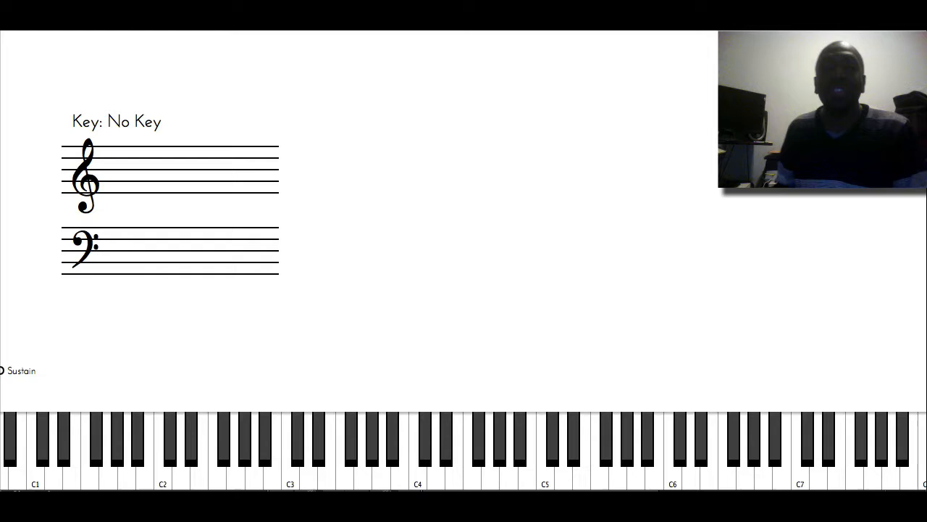
pyautogui.moveTo(369, 153)
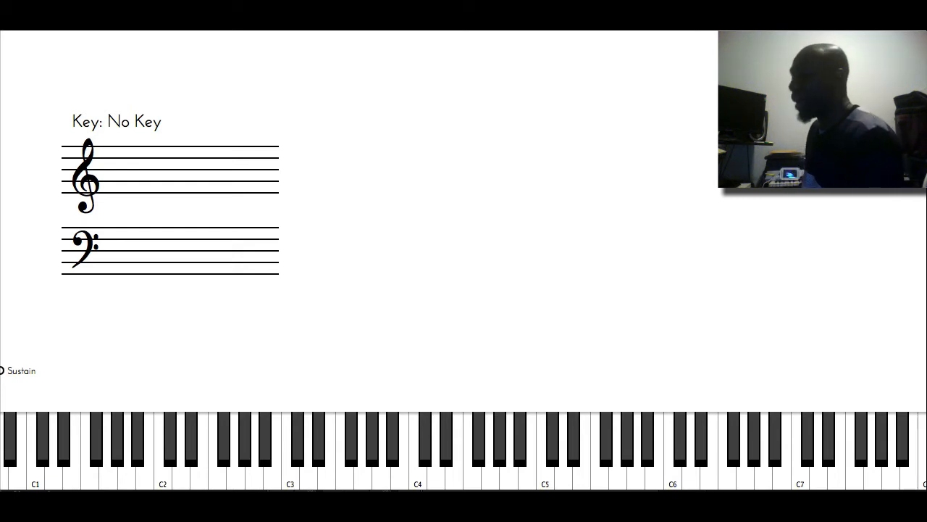
# Play F#5 on the on-screen keyboard to show a sharp whole note and green key.
pyautogui.click(606, 434)
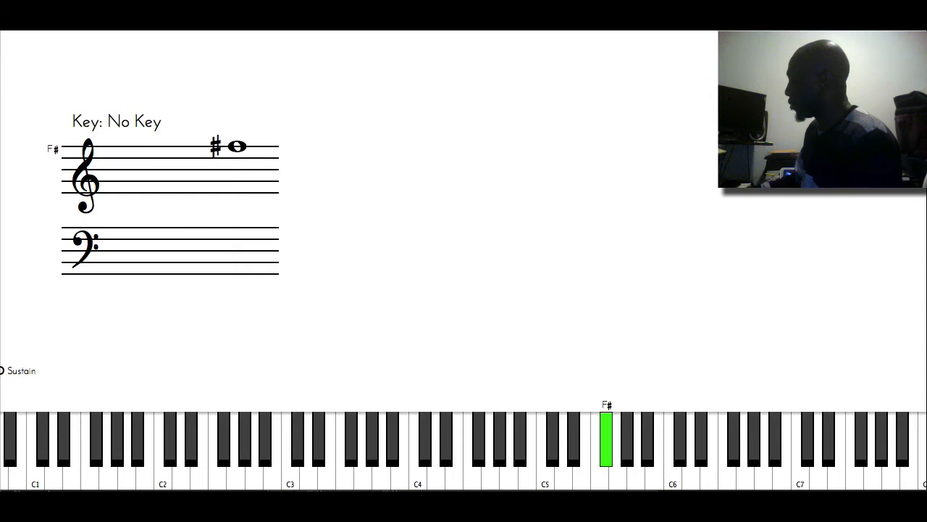